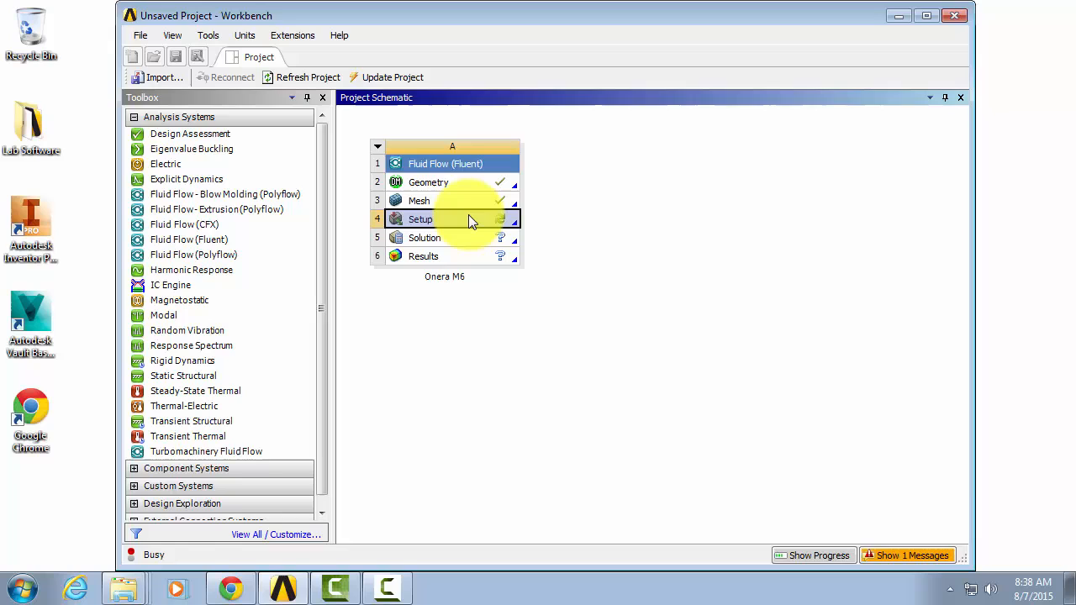
- Start Fluent from the wing Setup cell with double precision and local parallel processing
double_click(420, 219)
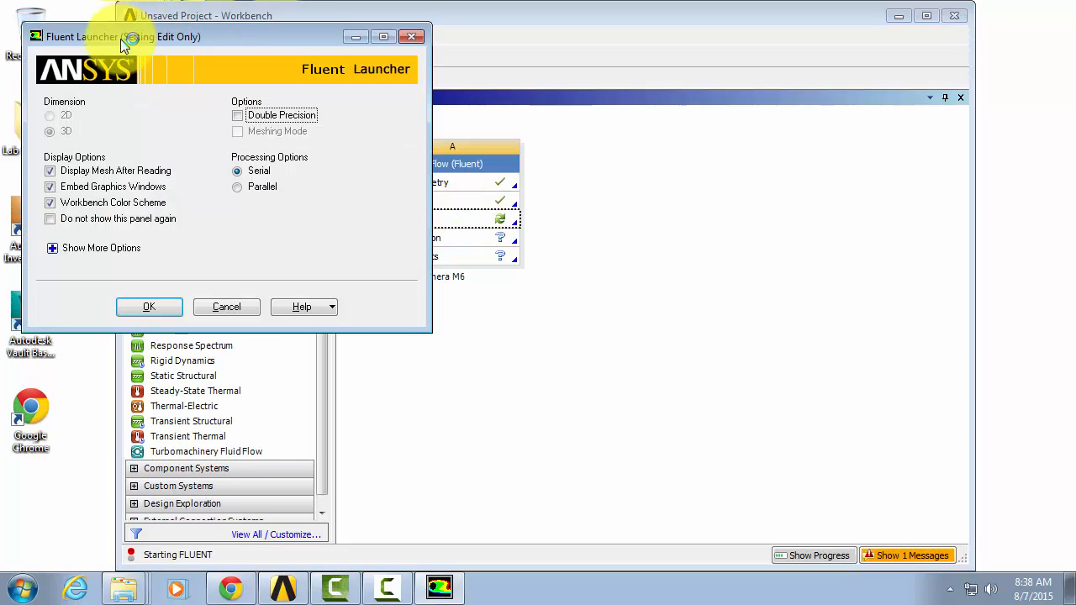
mouse_move(256, 116)
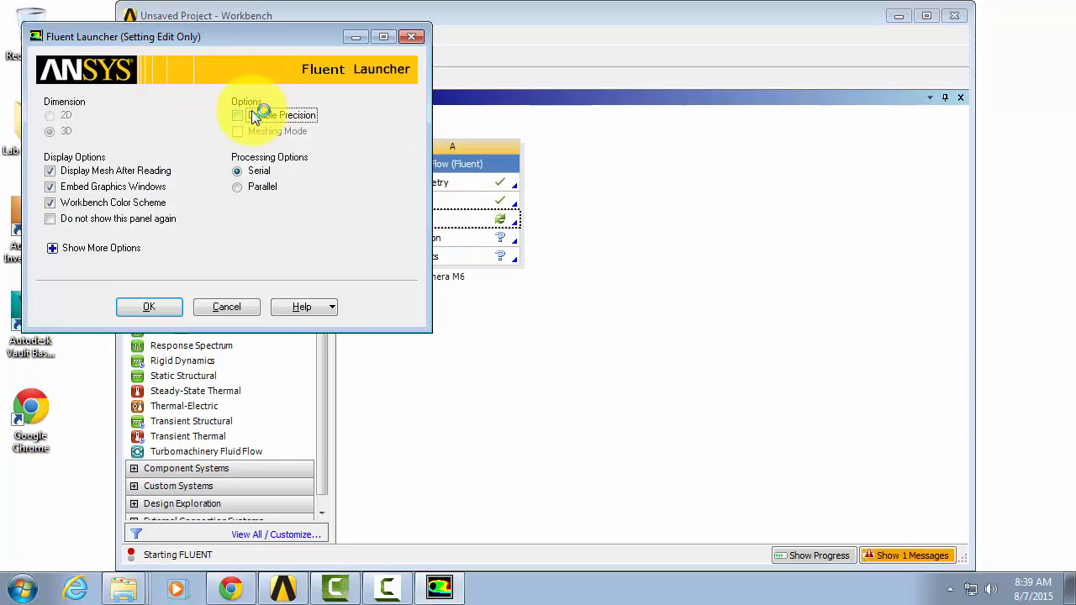
click(239, 114)
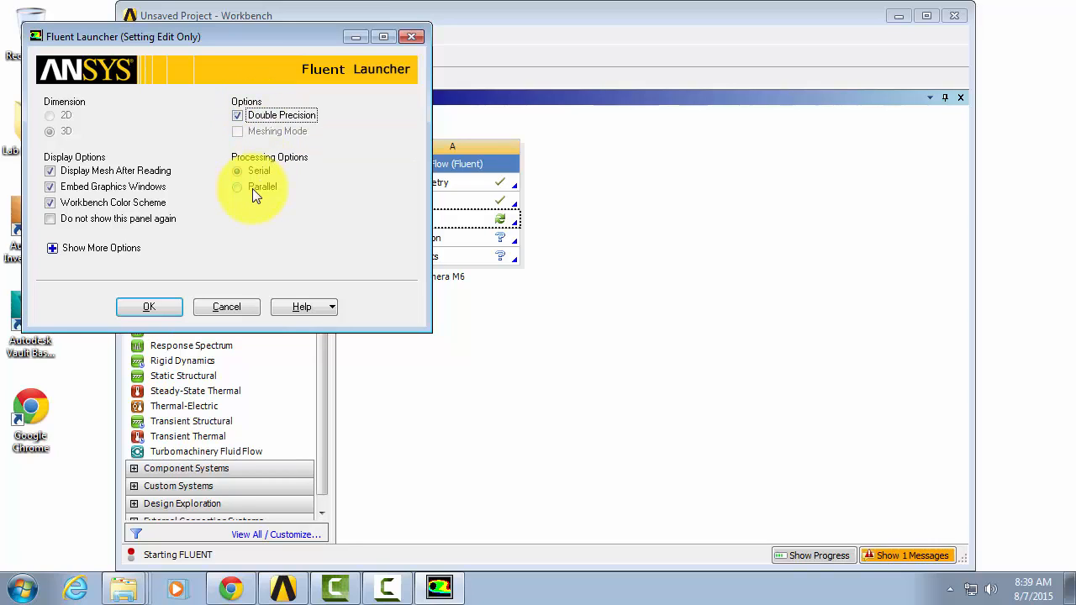
click(237, 186)
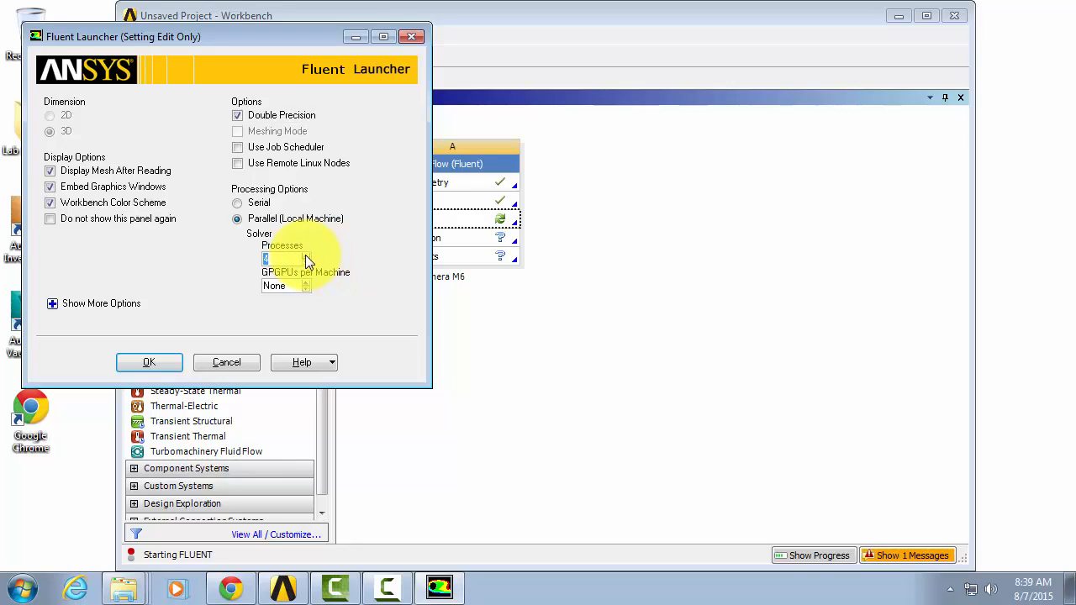
mouse_move(378, 255)
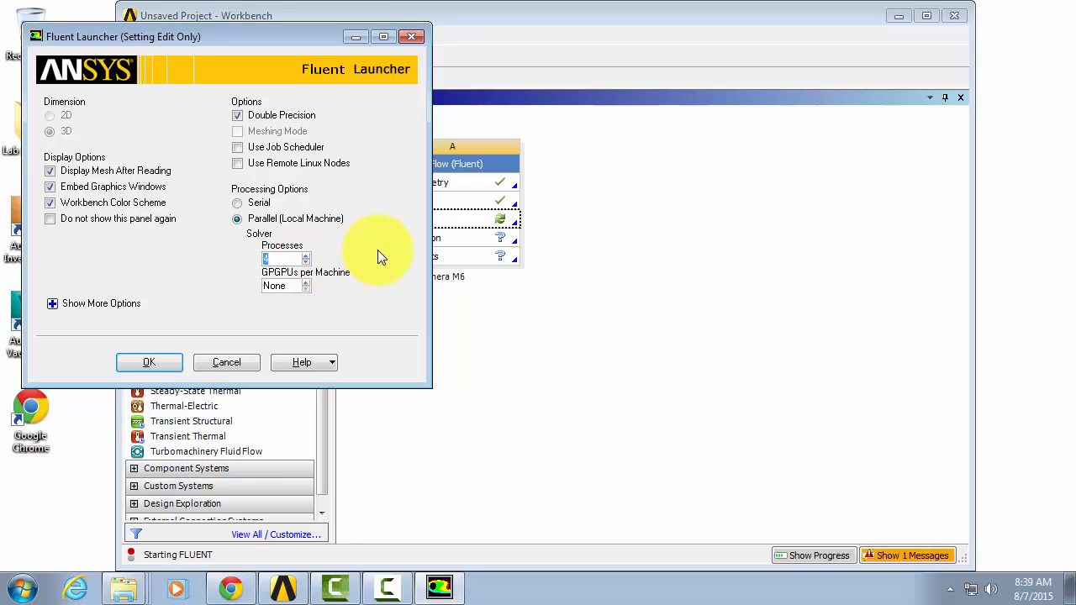
mouse_move(377, 253)
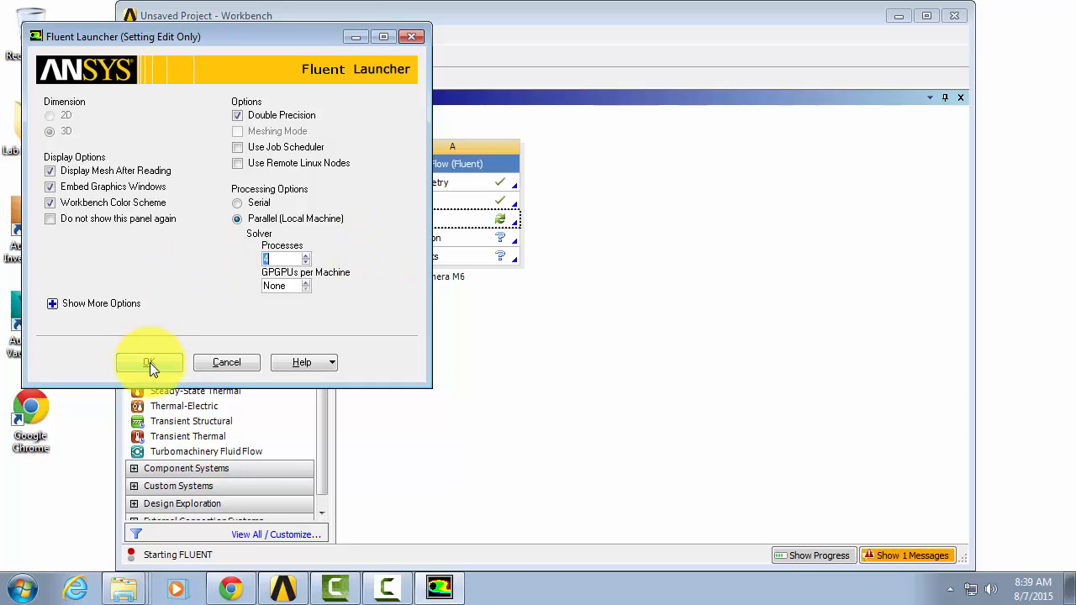
click(148, 363)
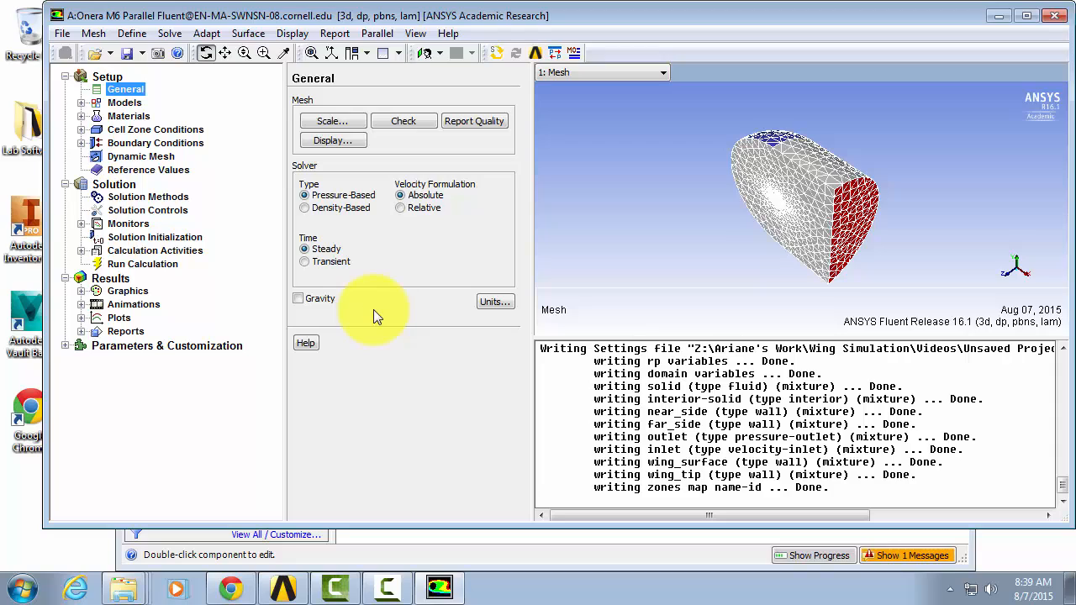
mouse_move(377, 316)
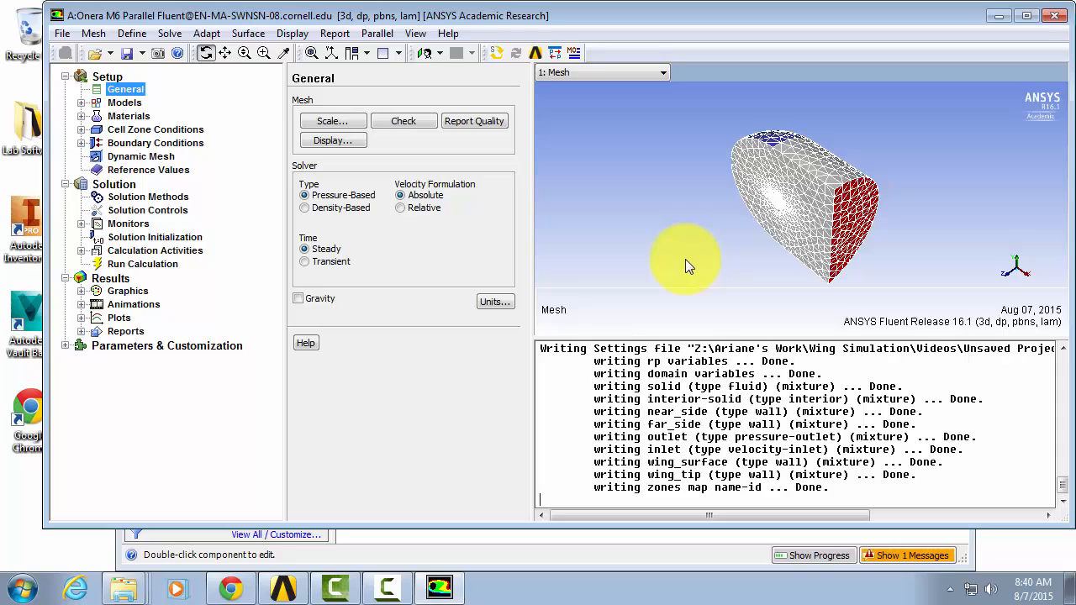
mouse_move(682, 242)
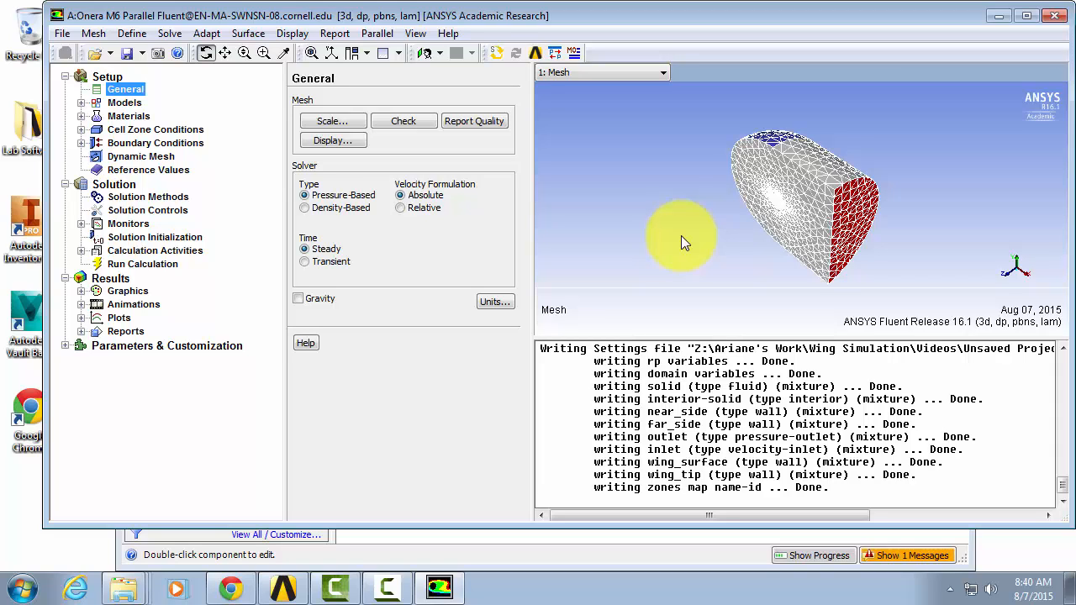
mouse_move(681, 244)
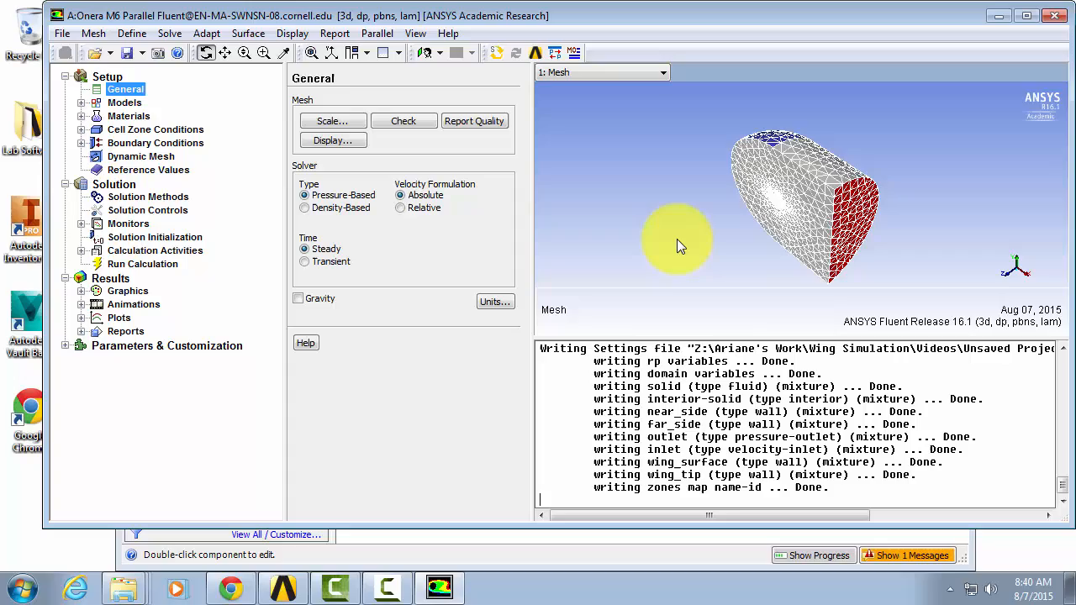
mouse_move(629, 225)
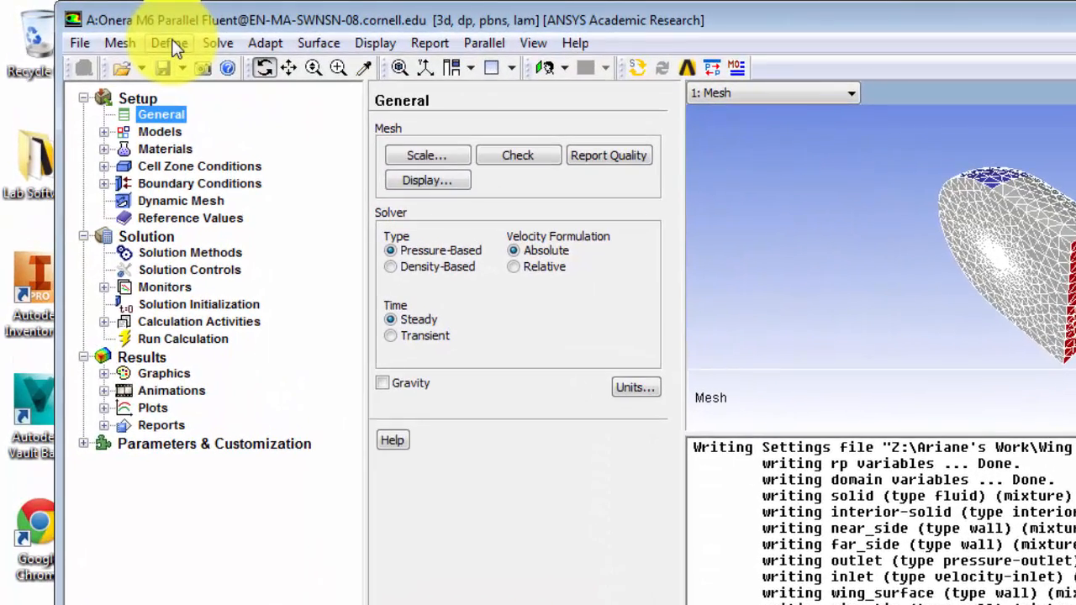
- Set all quantities to British units and make psi the pressure unit
click(168, 43)
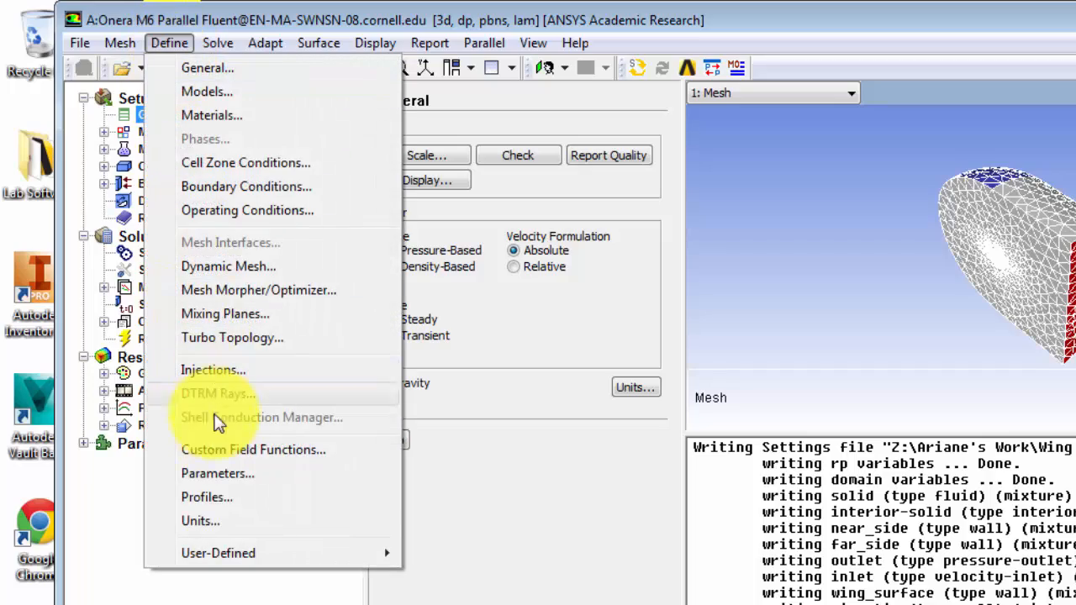
click(200, 521)
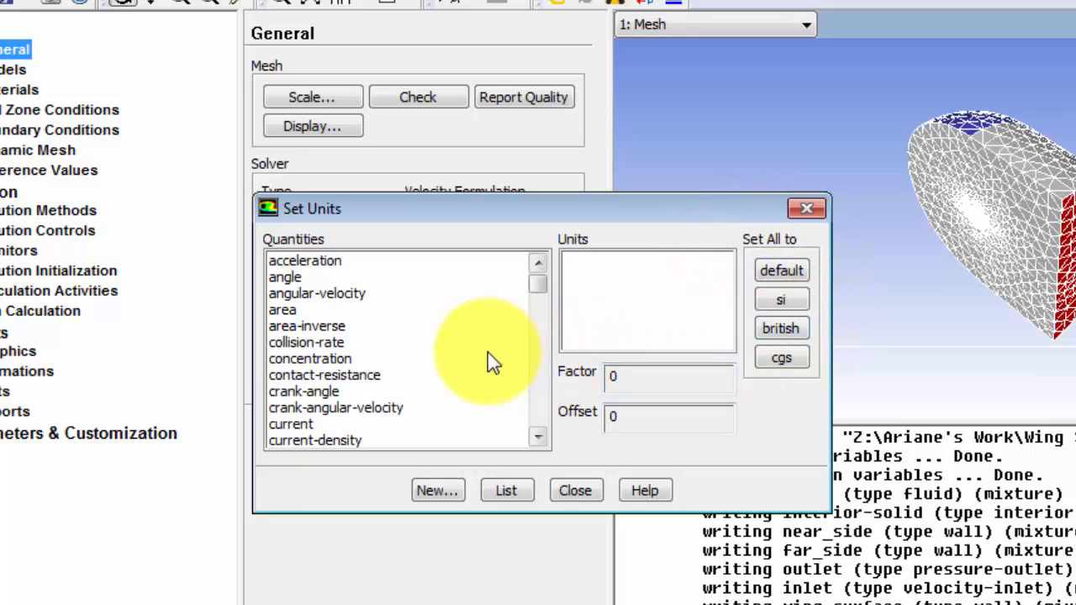
click(336, 409)
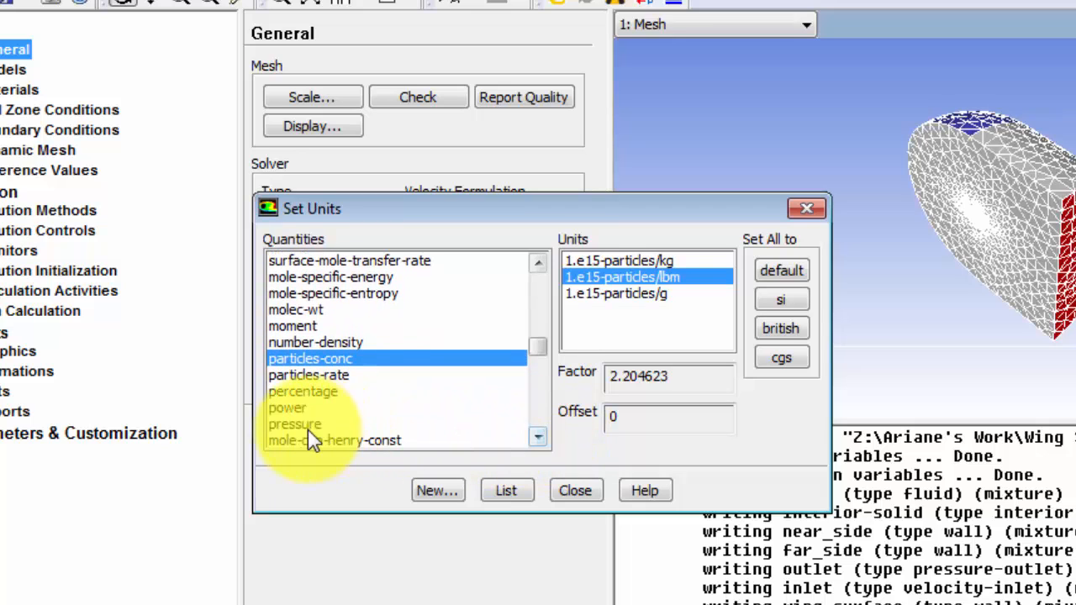
click(296, 424)
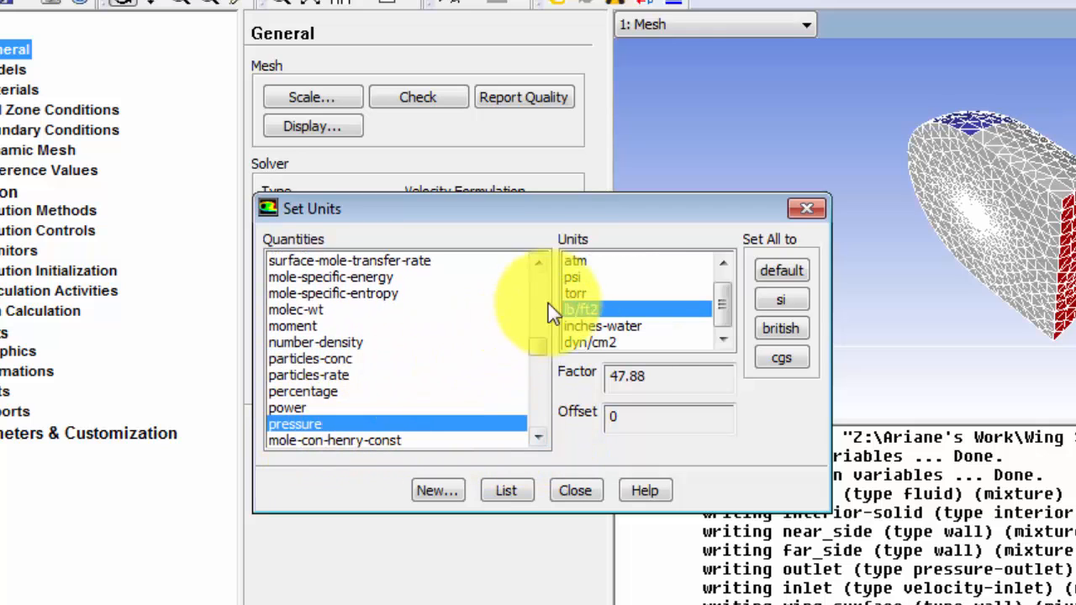
click(572, 292)
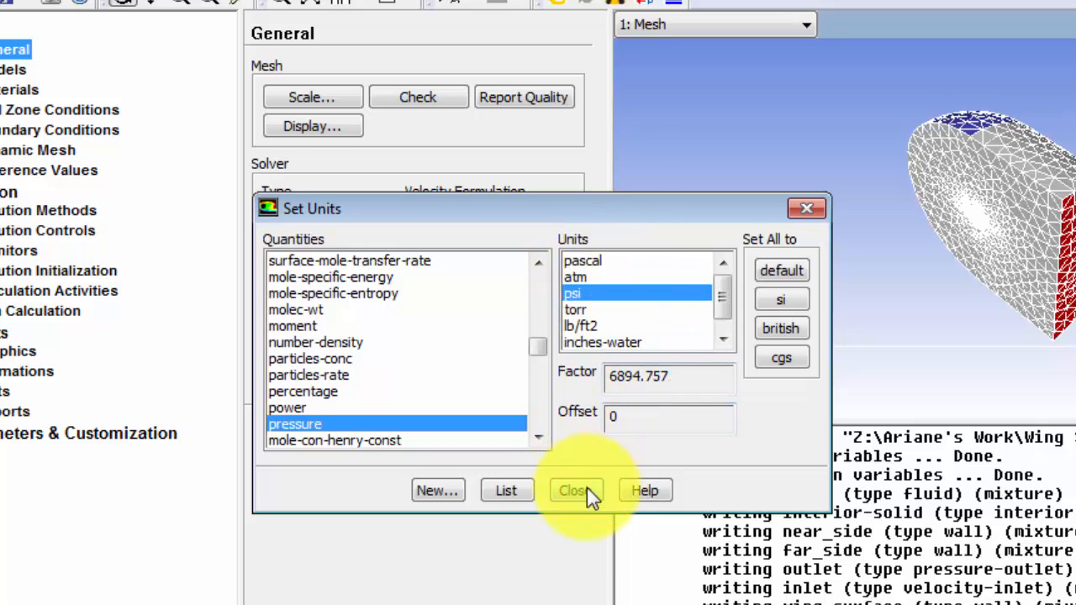
click(575, 491)
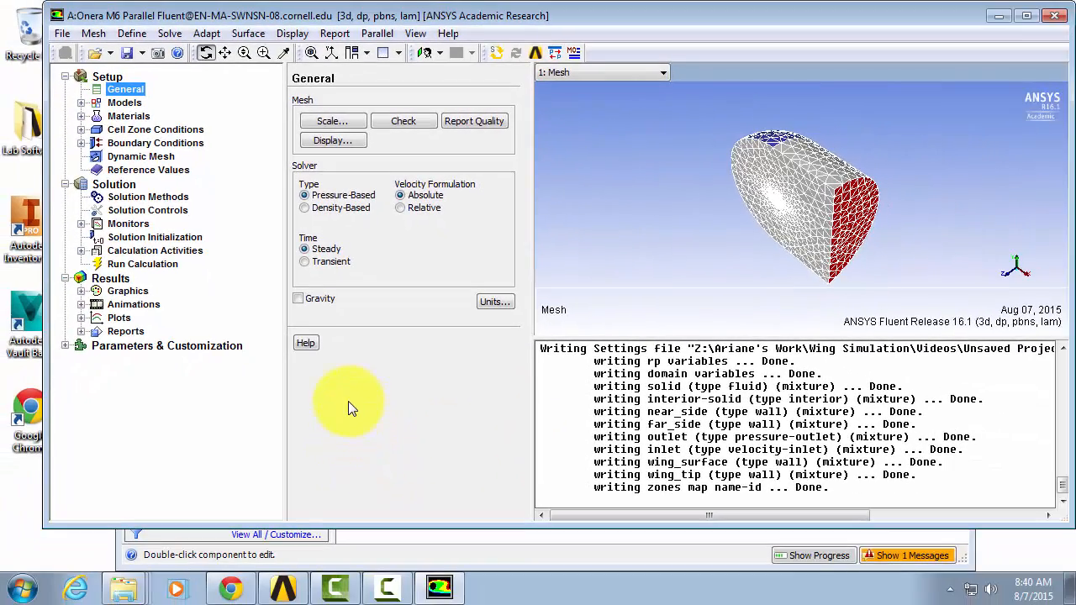
mouse_move(402, 376)
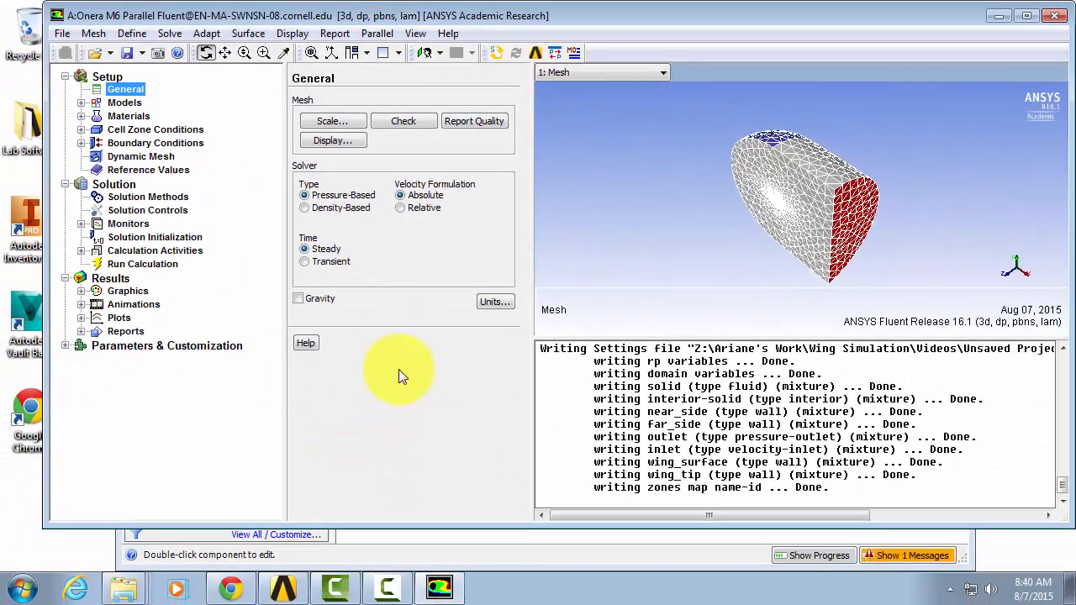
mouse_move(481, 94)
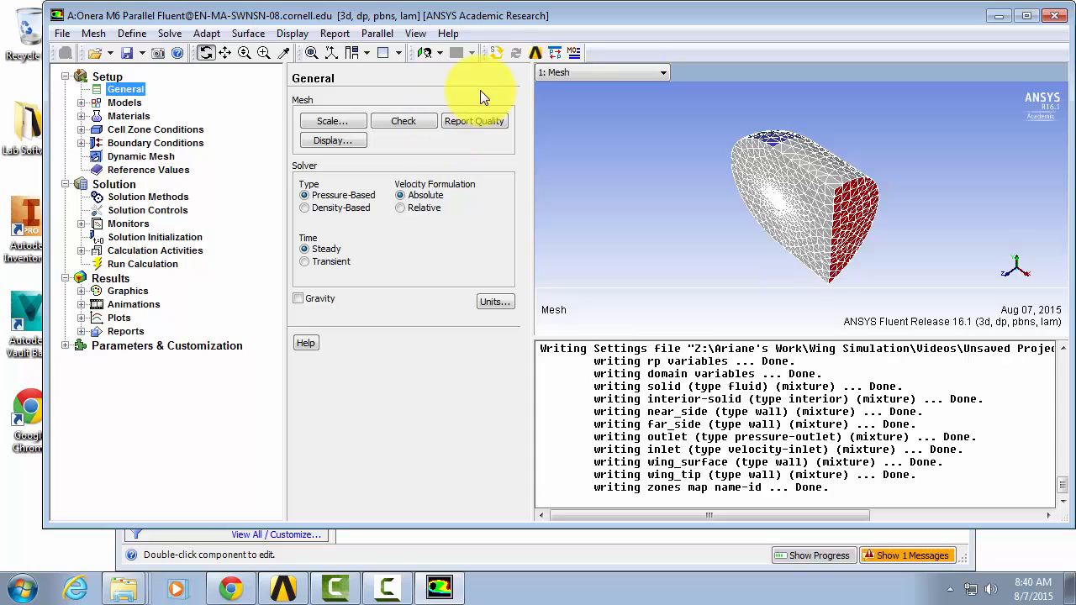
mouse_move(225, 111)
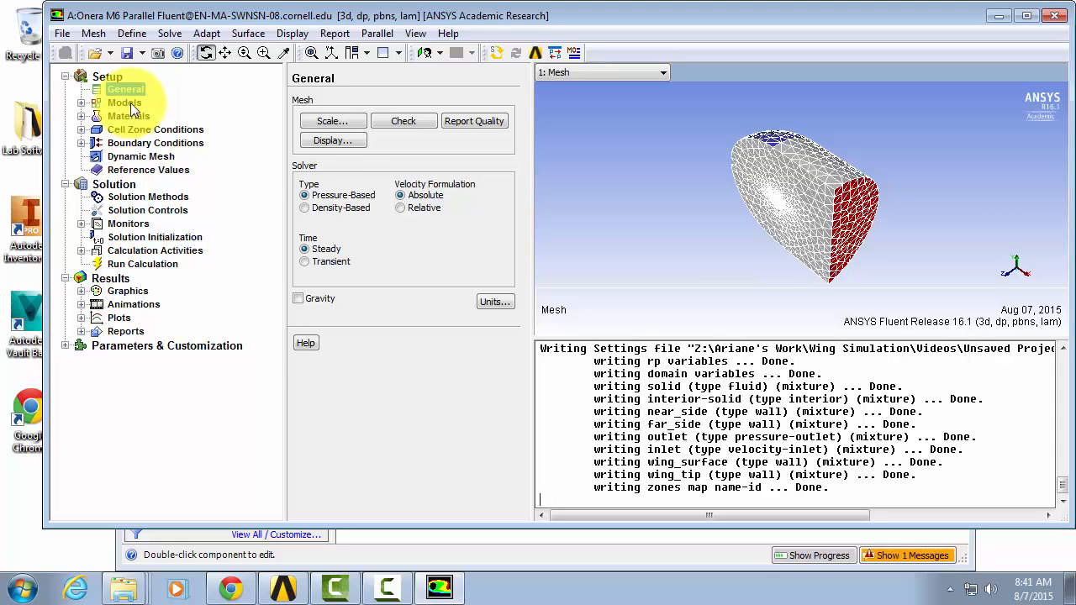
- Show the Models page listing laminar viscous, multiphase, energy and radiation settings
click(125, 103)
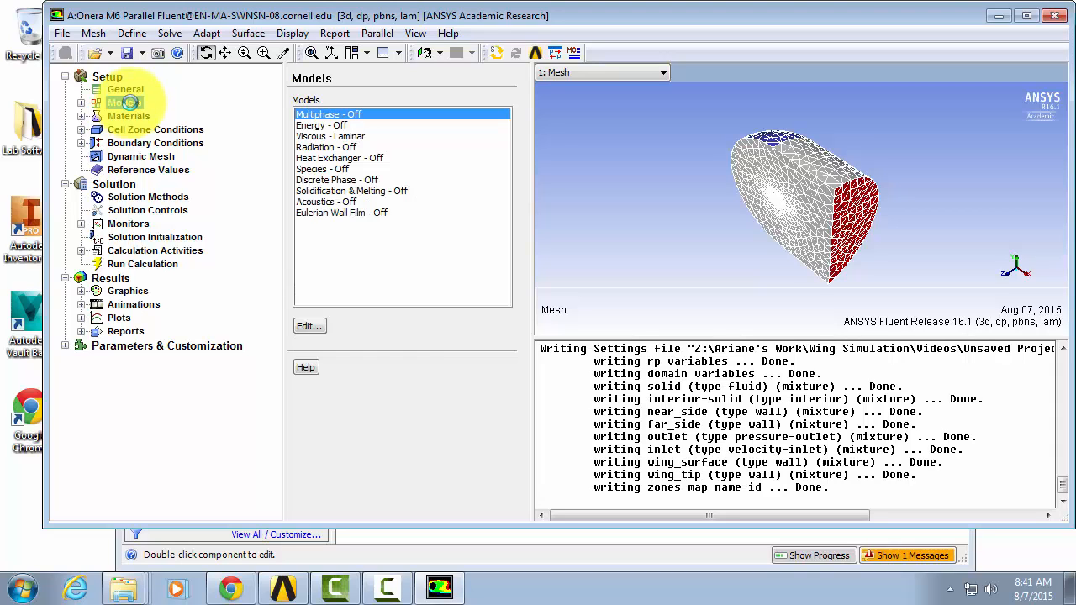
- Enable the energy equation in the Energy model settings
click(125, 103)
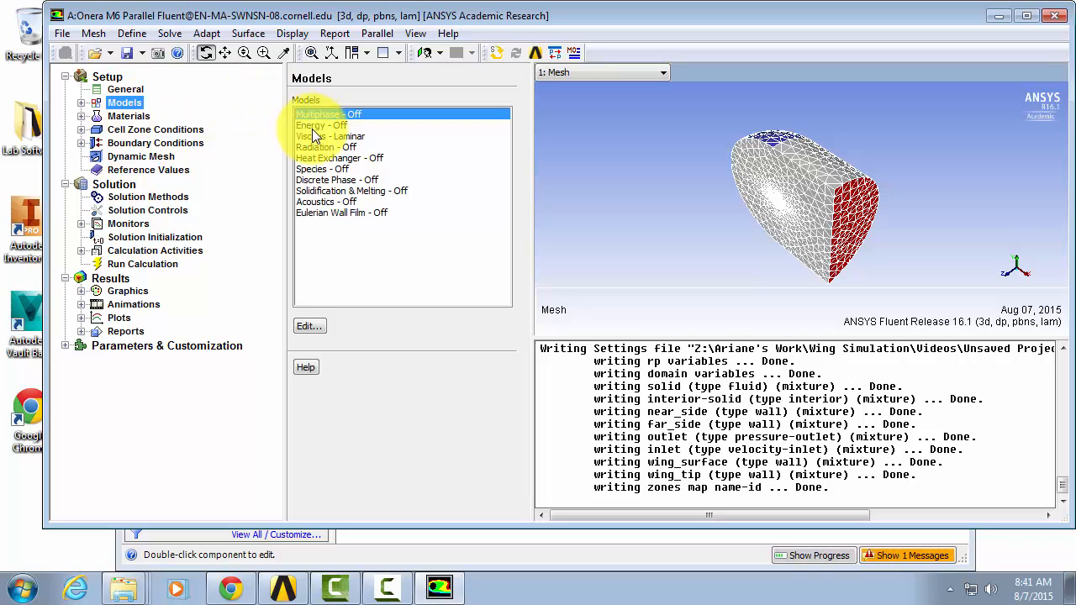
double_click(321, 125)
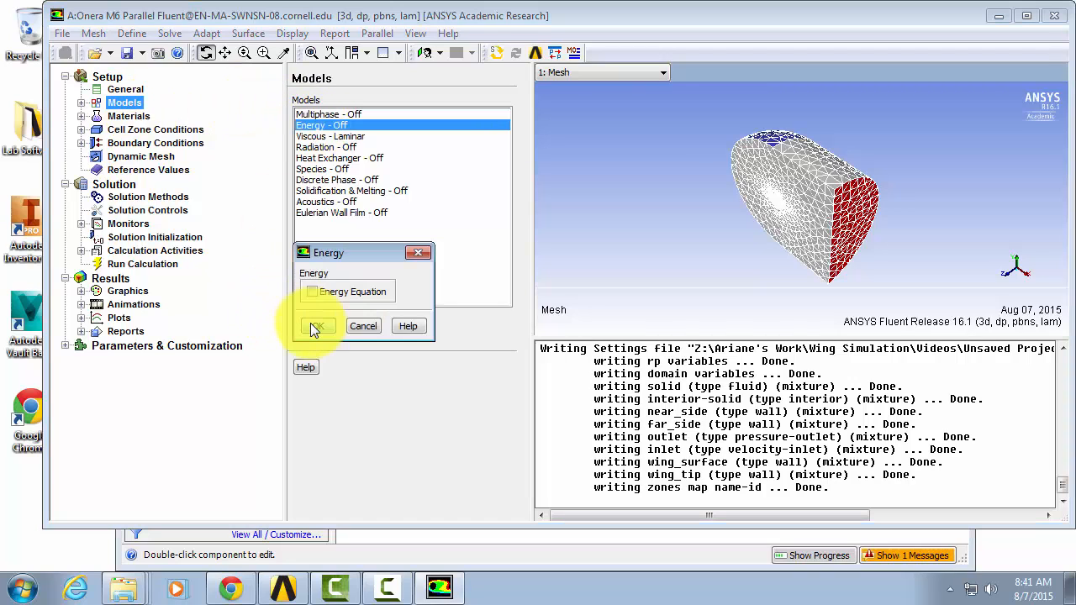
click(313, 292)
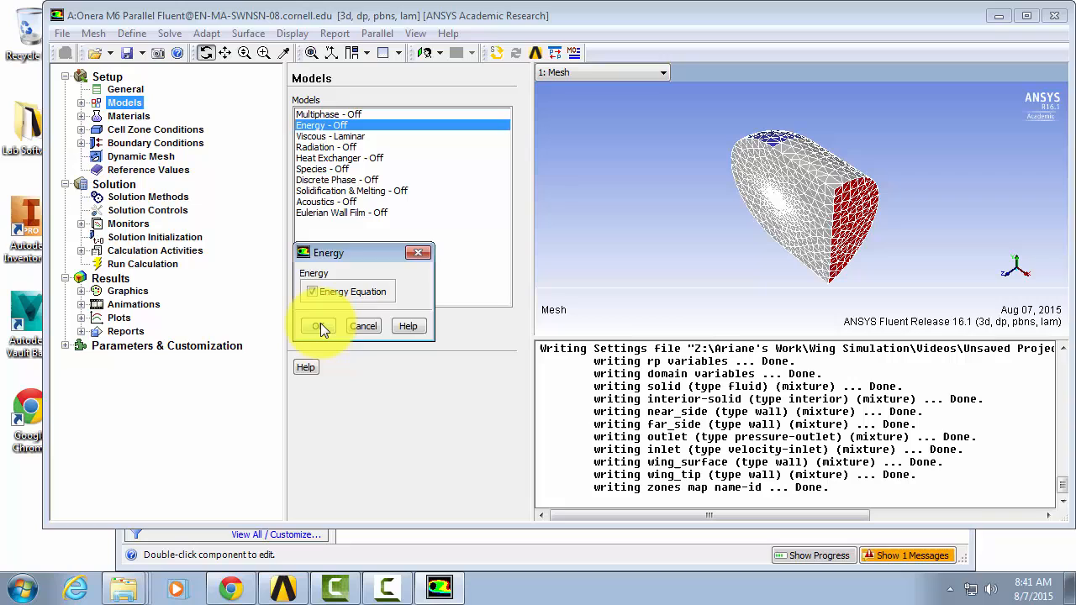
click(317, 327)
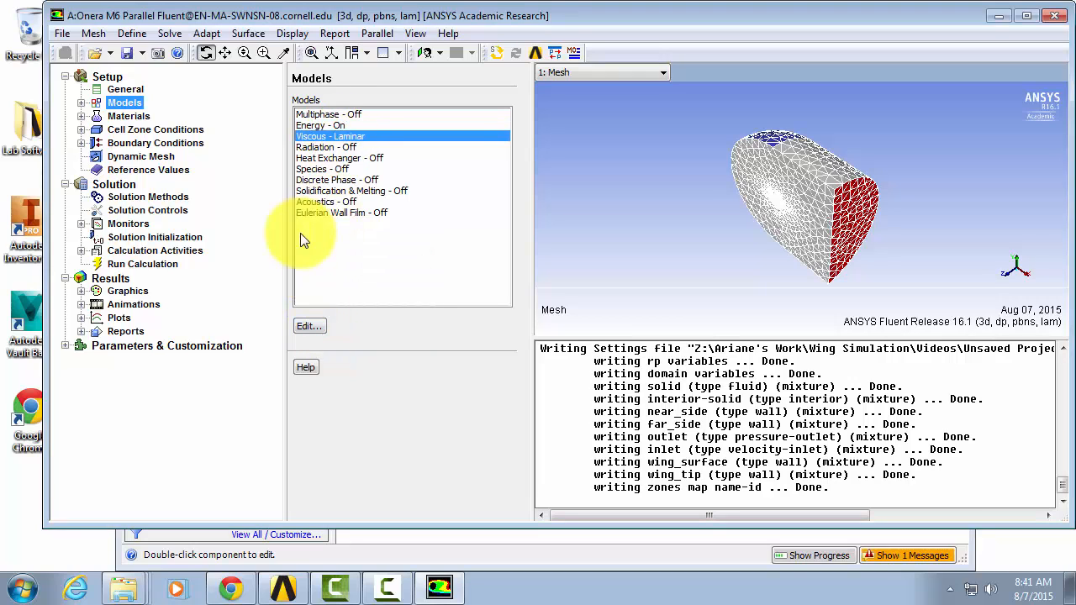
- Make Spalart-Allmaras (1 eqn) the viscous turbulence model
double_click(330, 136)
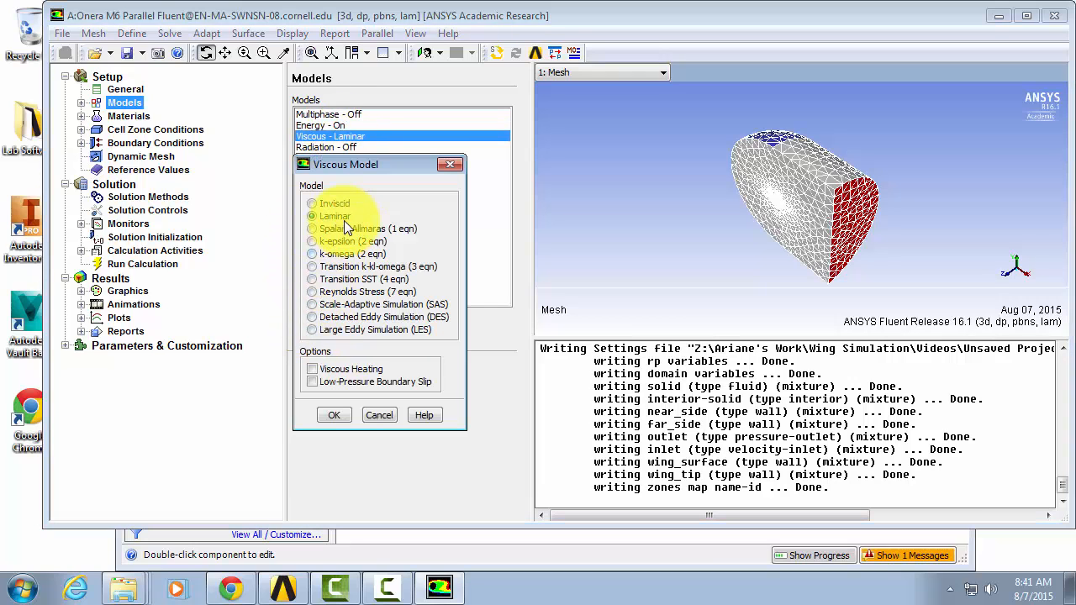
click(312, 228)
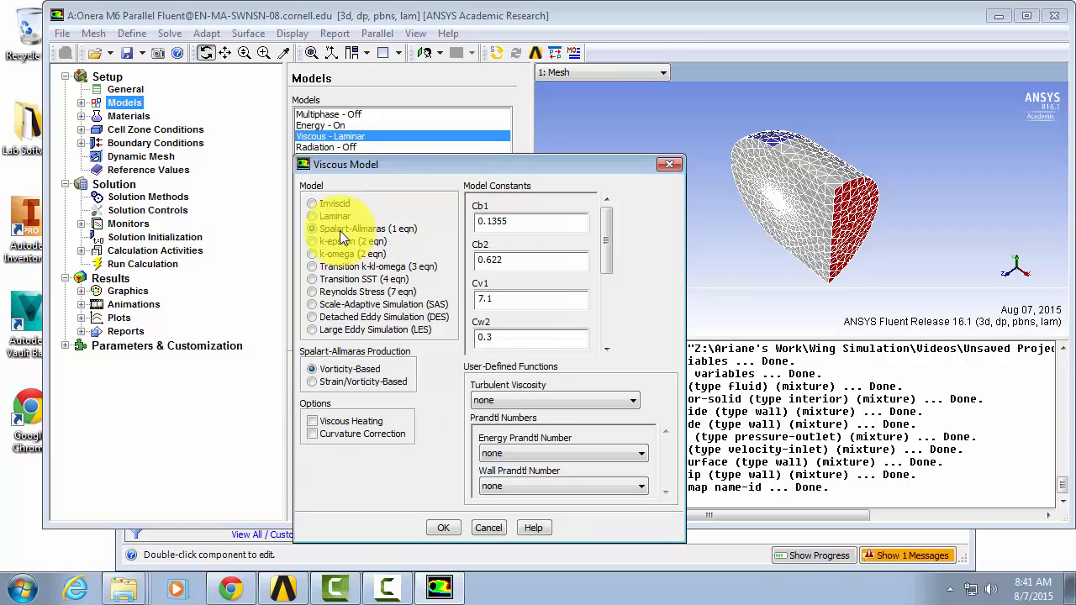
click(313, 229)
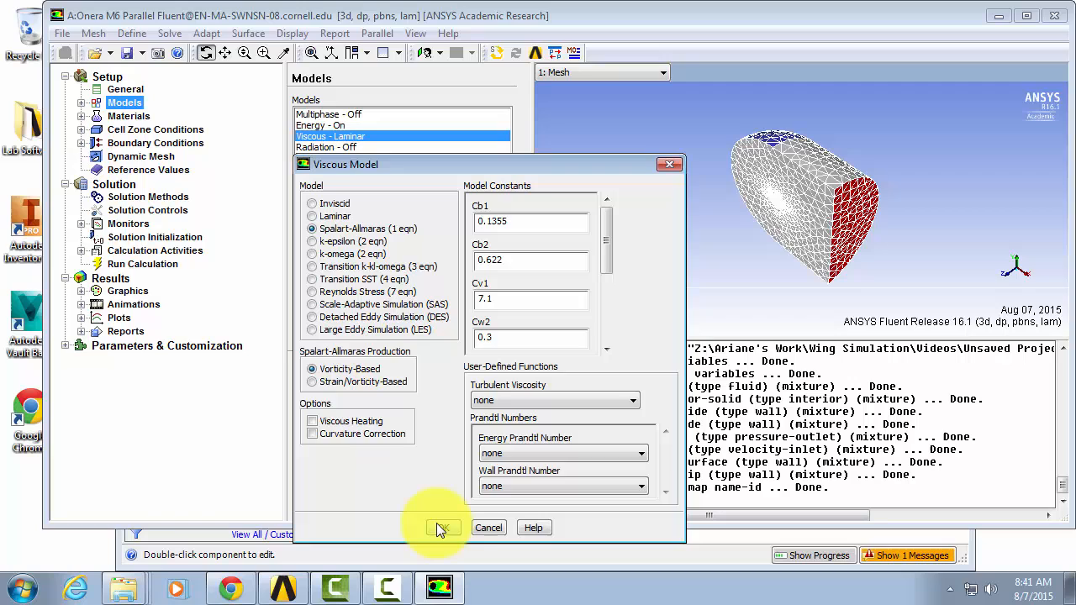
click(444, 528)
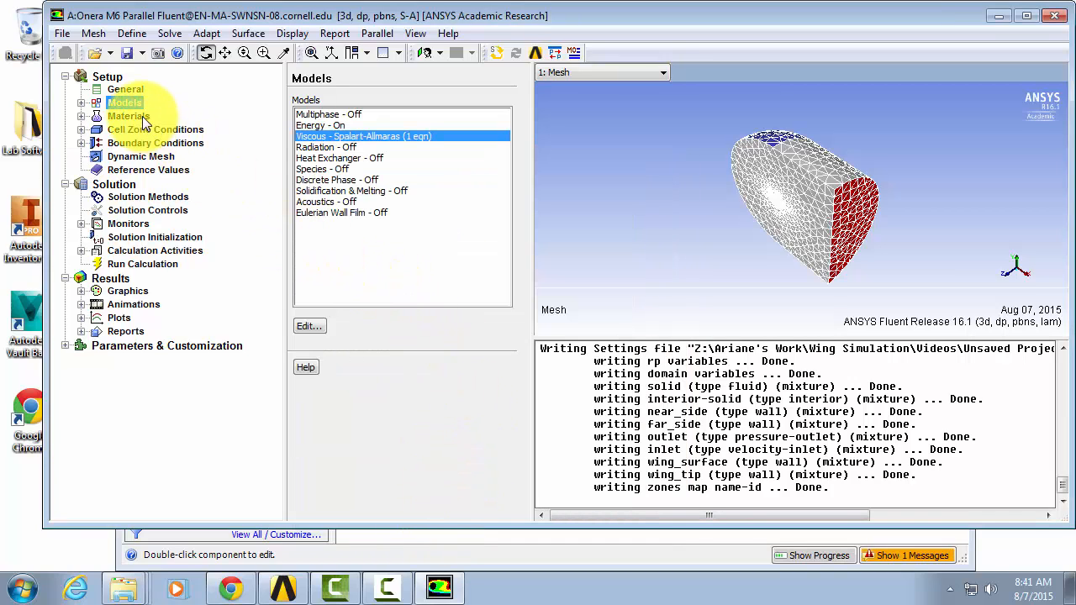
- Edit the air material and enter 1.0 as its constant viscosity value
click(128, 115)
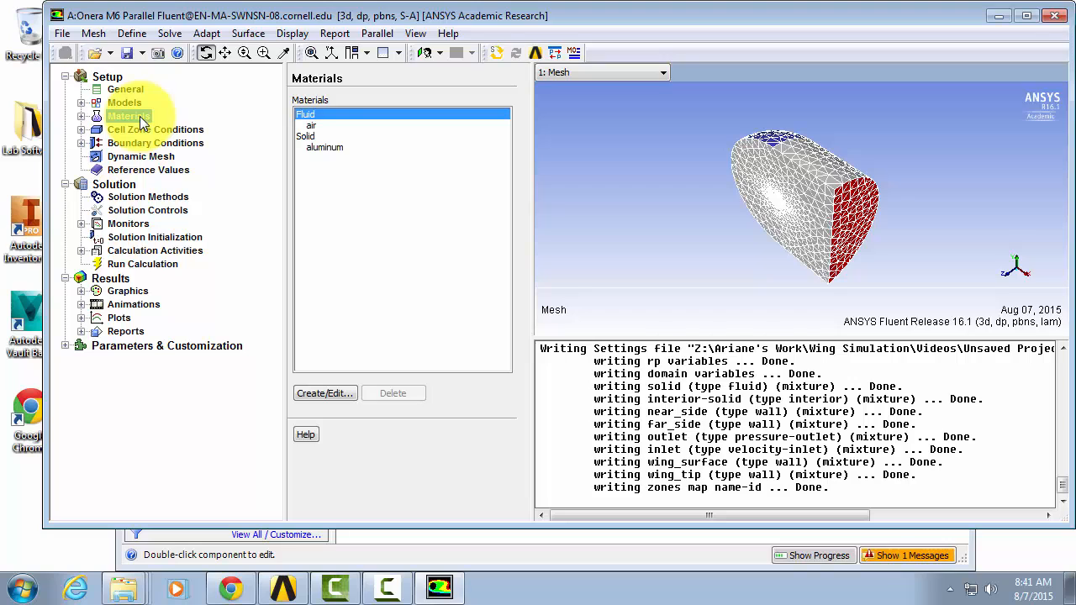
click(311, 124)
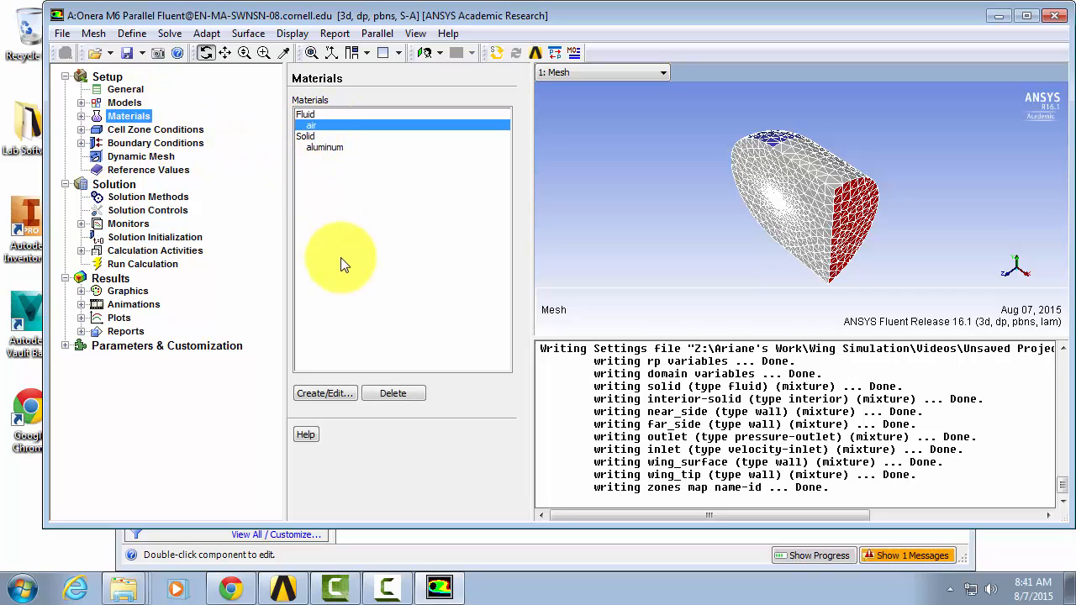
click(324, 394)
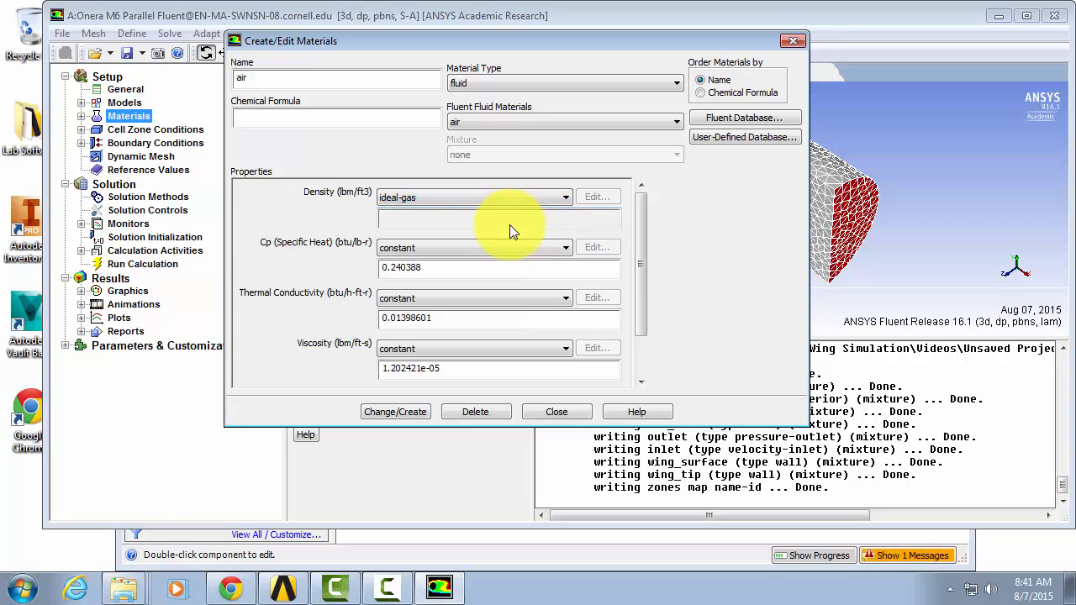
scroll(down, 3)
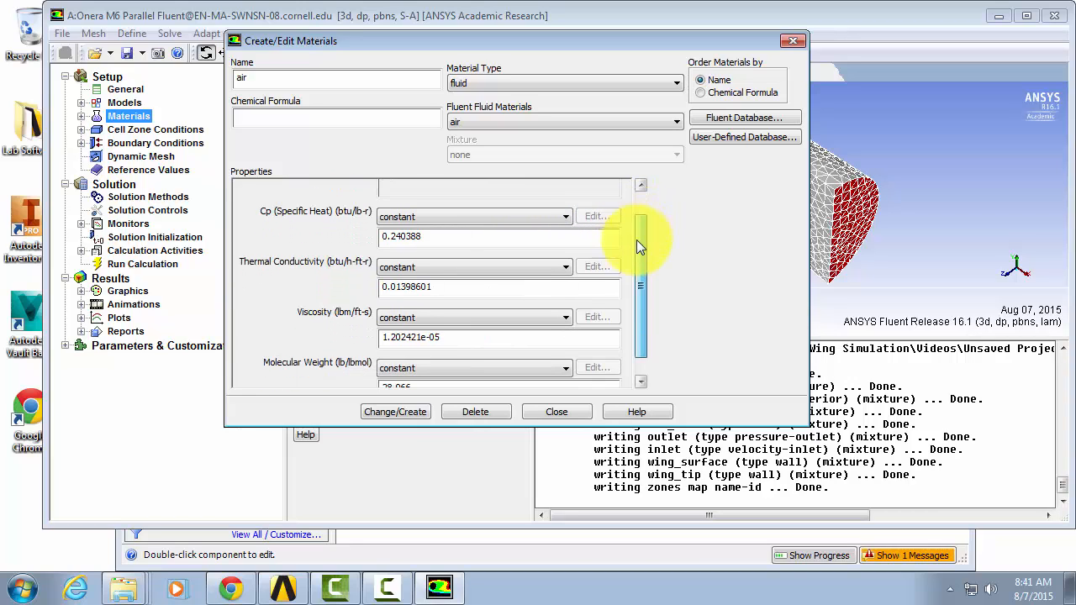
scroll(down, 3)
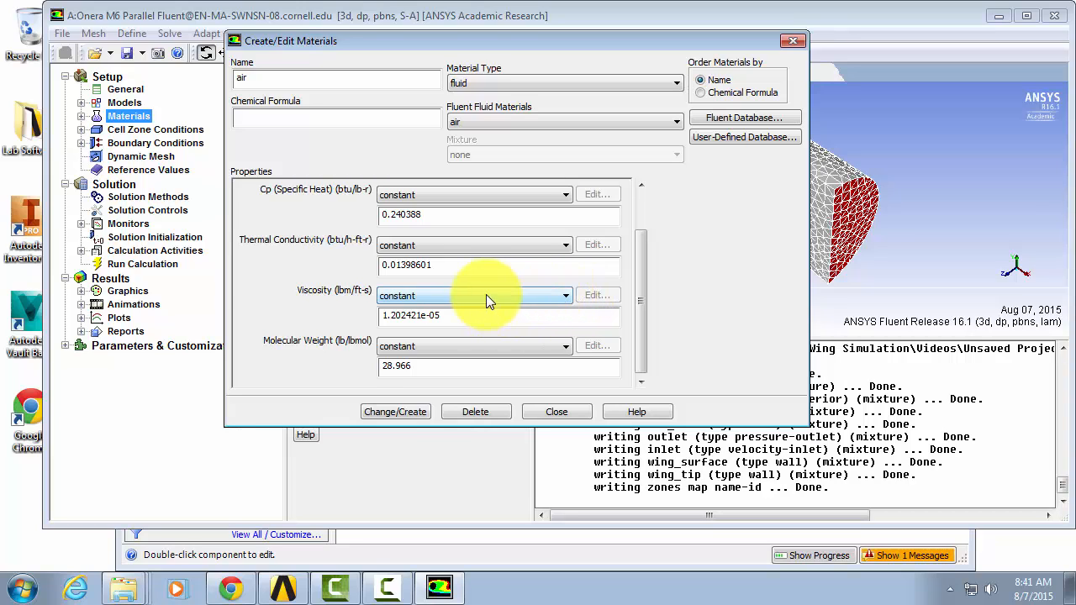
mouse_move(474, 303)
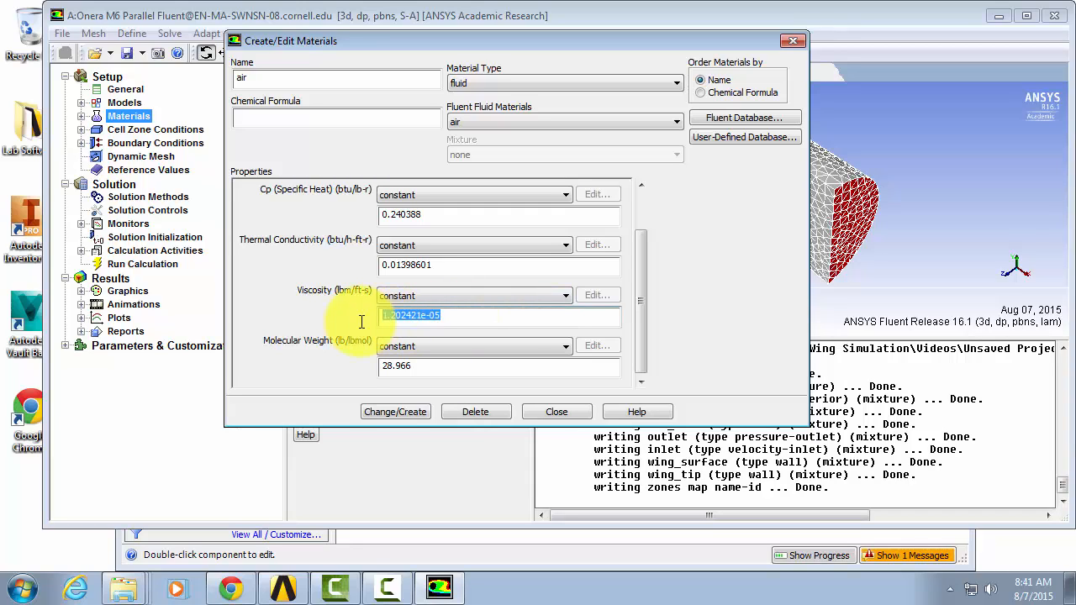
text(1.0)
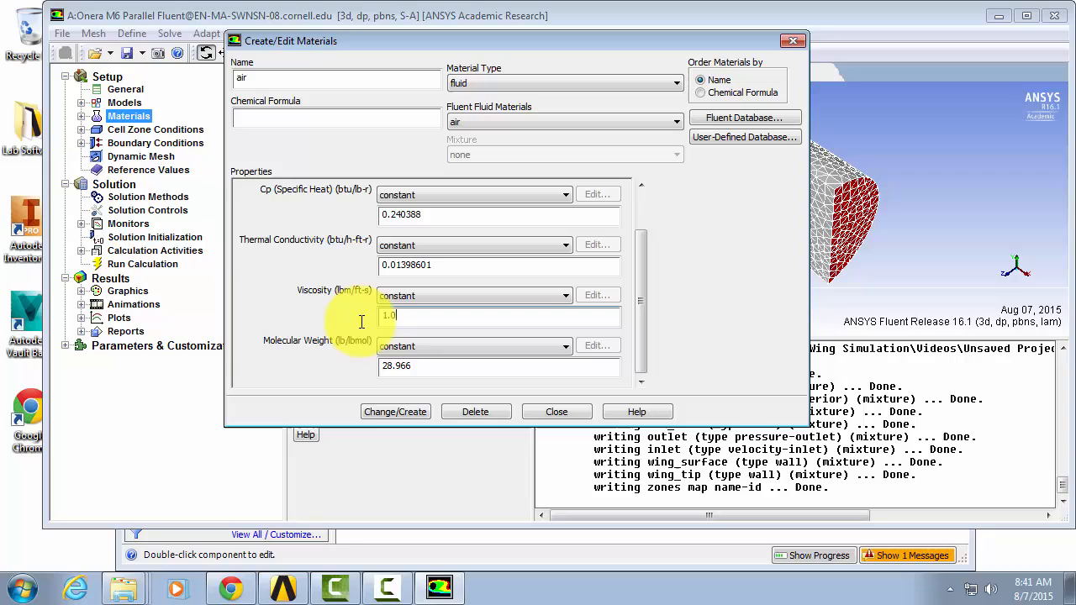